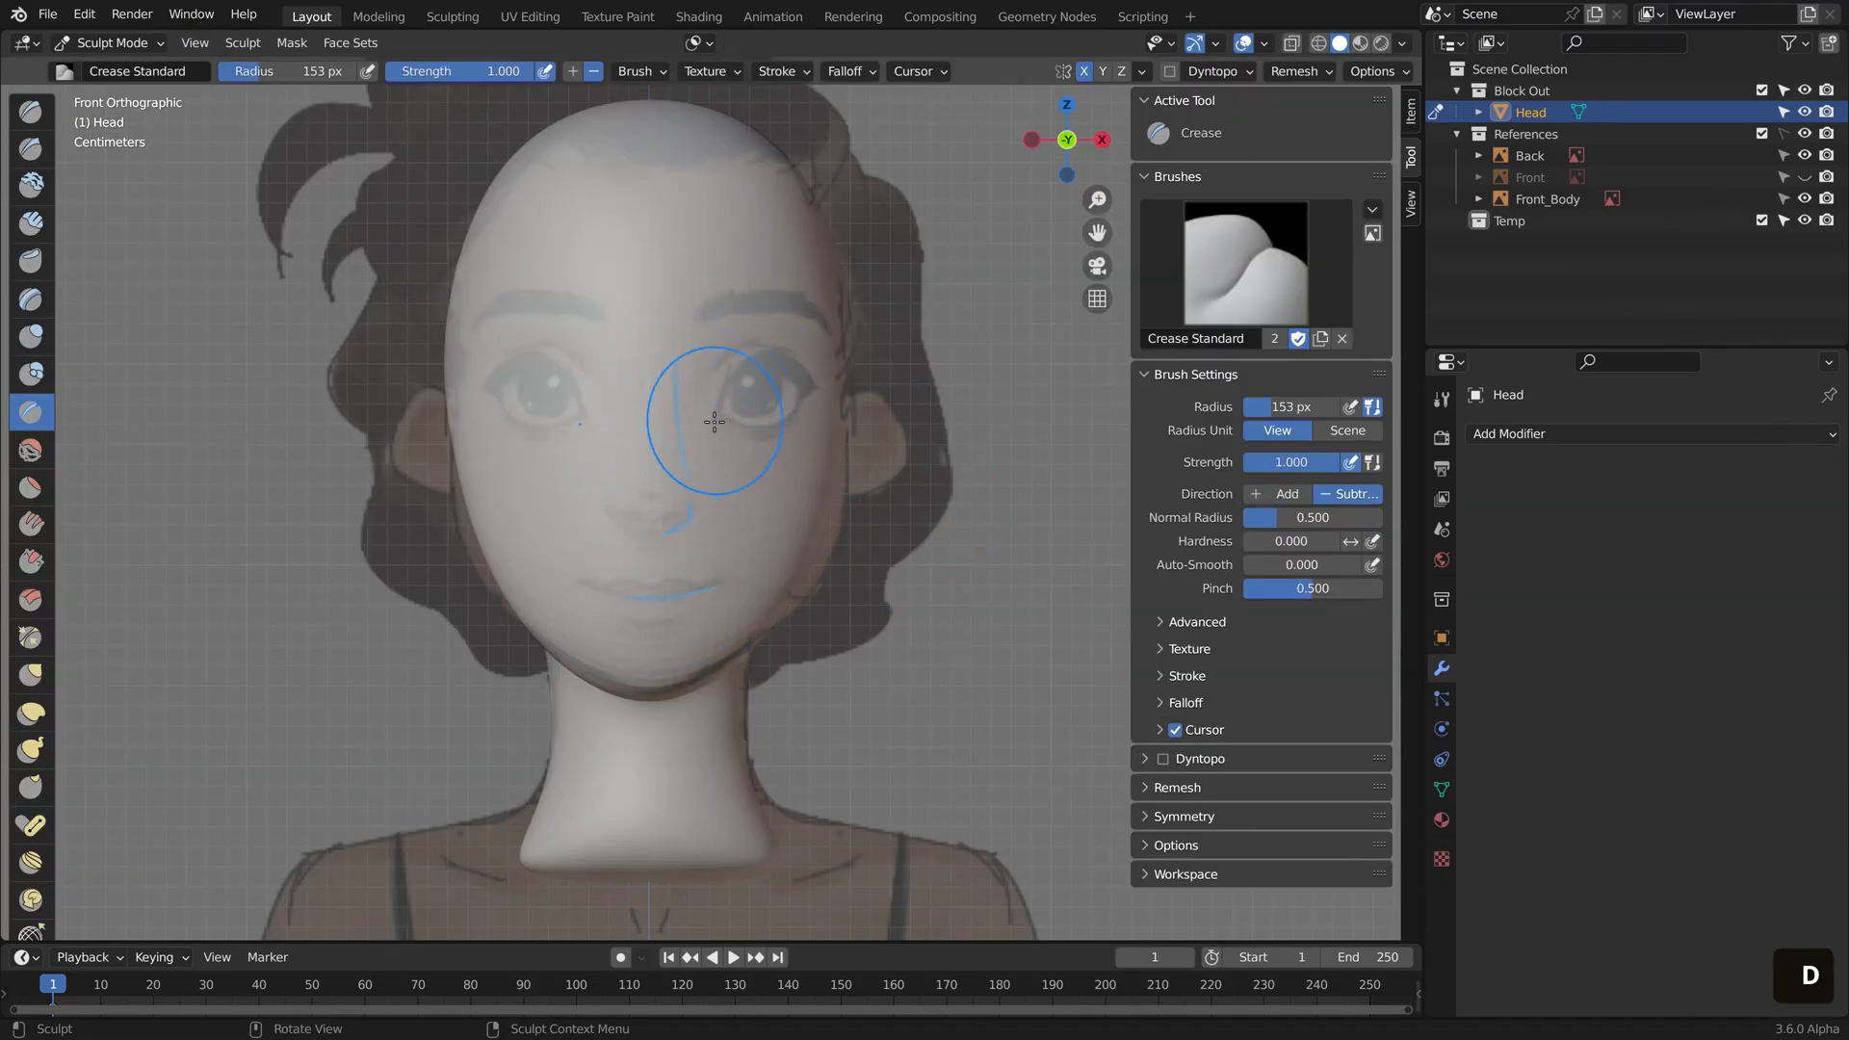
- Stroke a Crease Standard brush line across the face of the Head mesh in Front view
left_click_drag(708, 413, 613, 377)
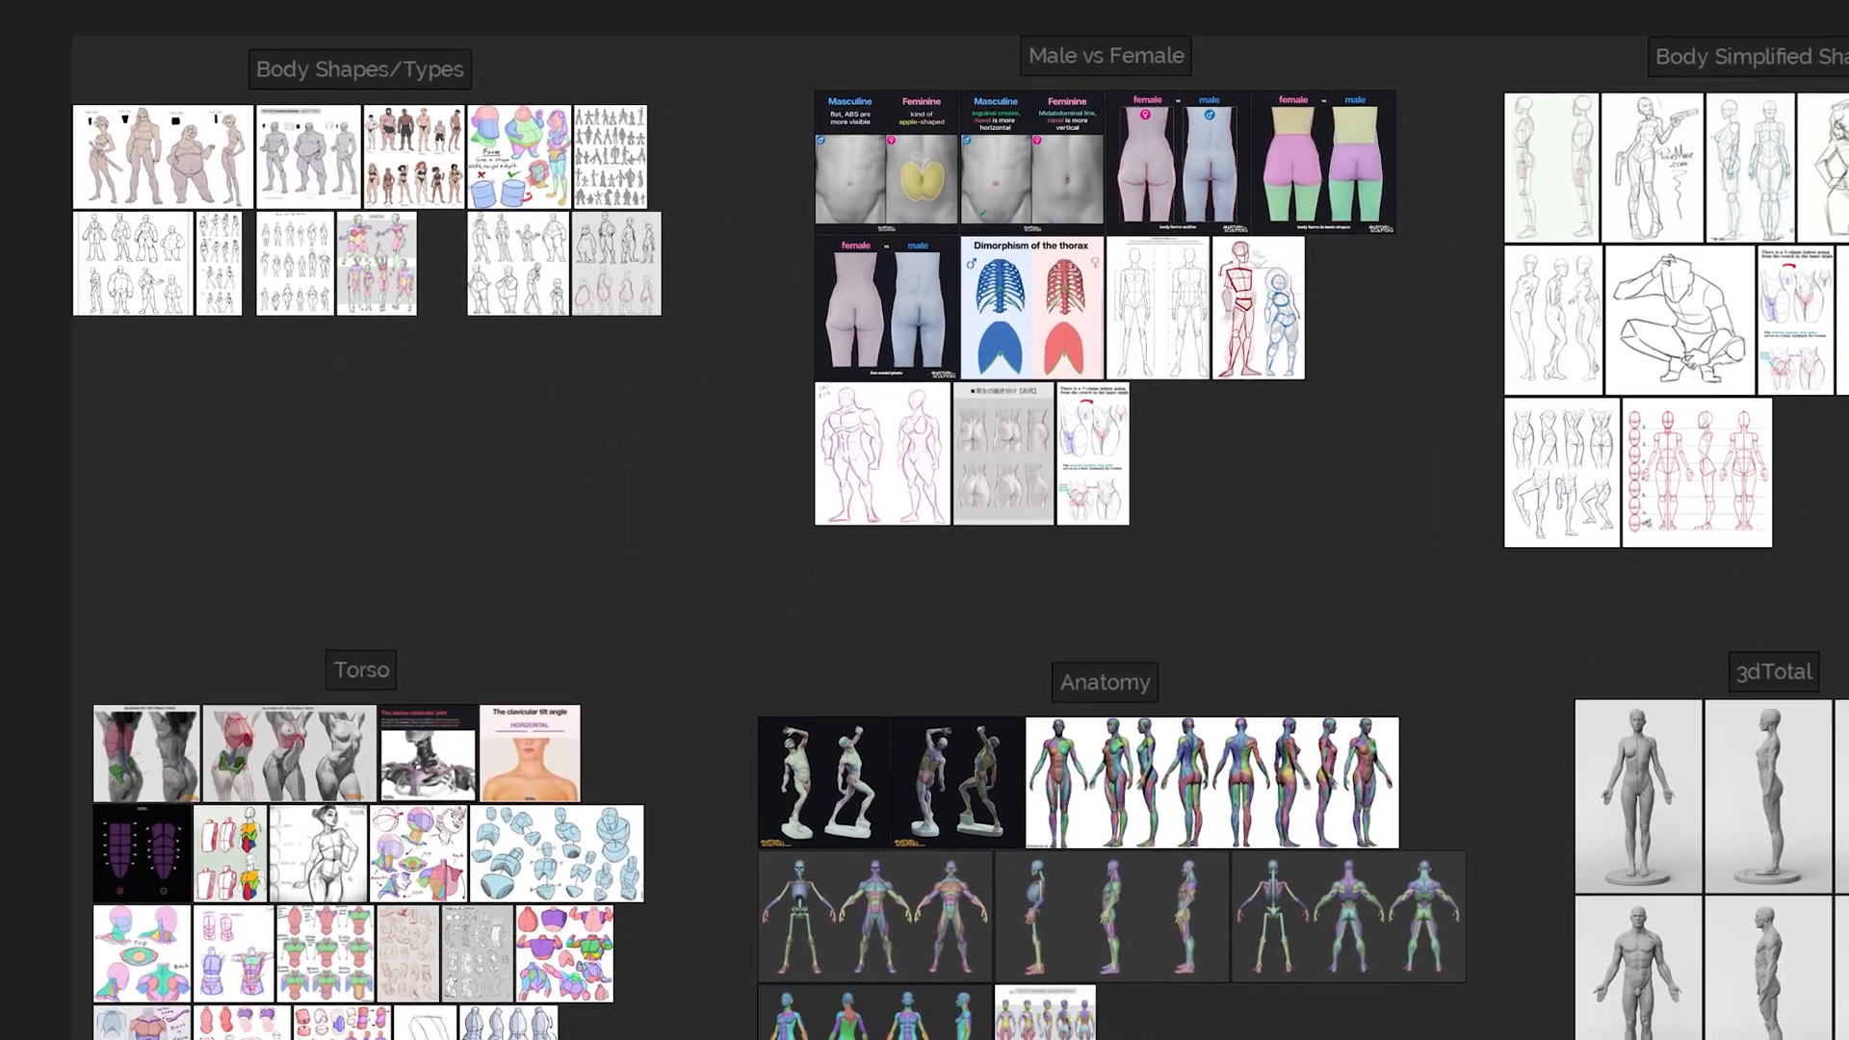
- Scroll the PureRef board down across the Body Shapes, Torso and Anatomy groups
scroll("down", 3)
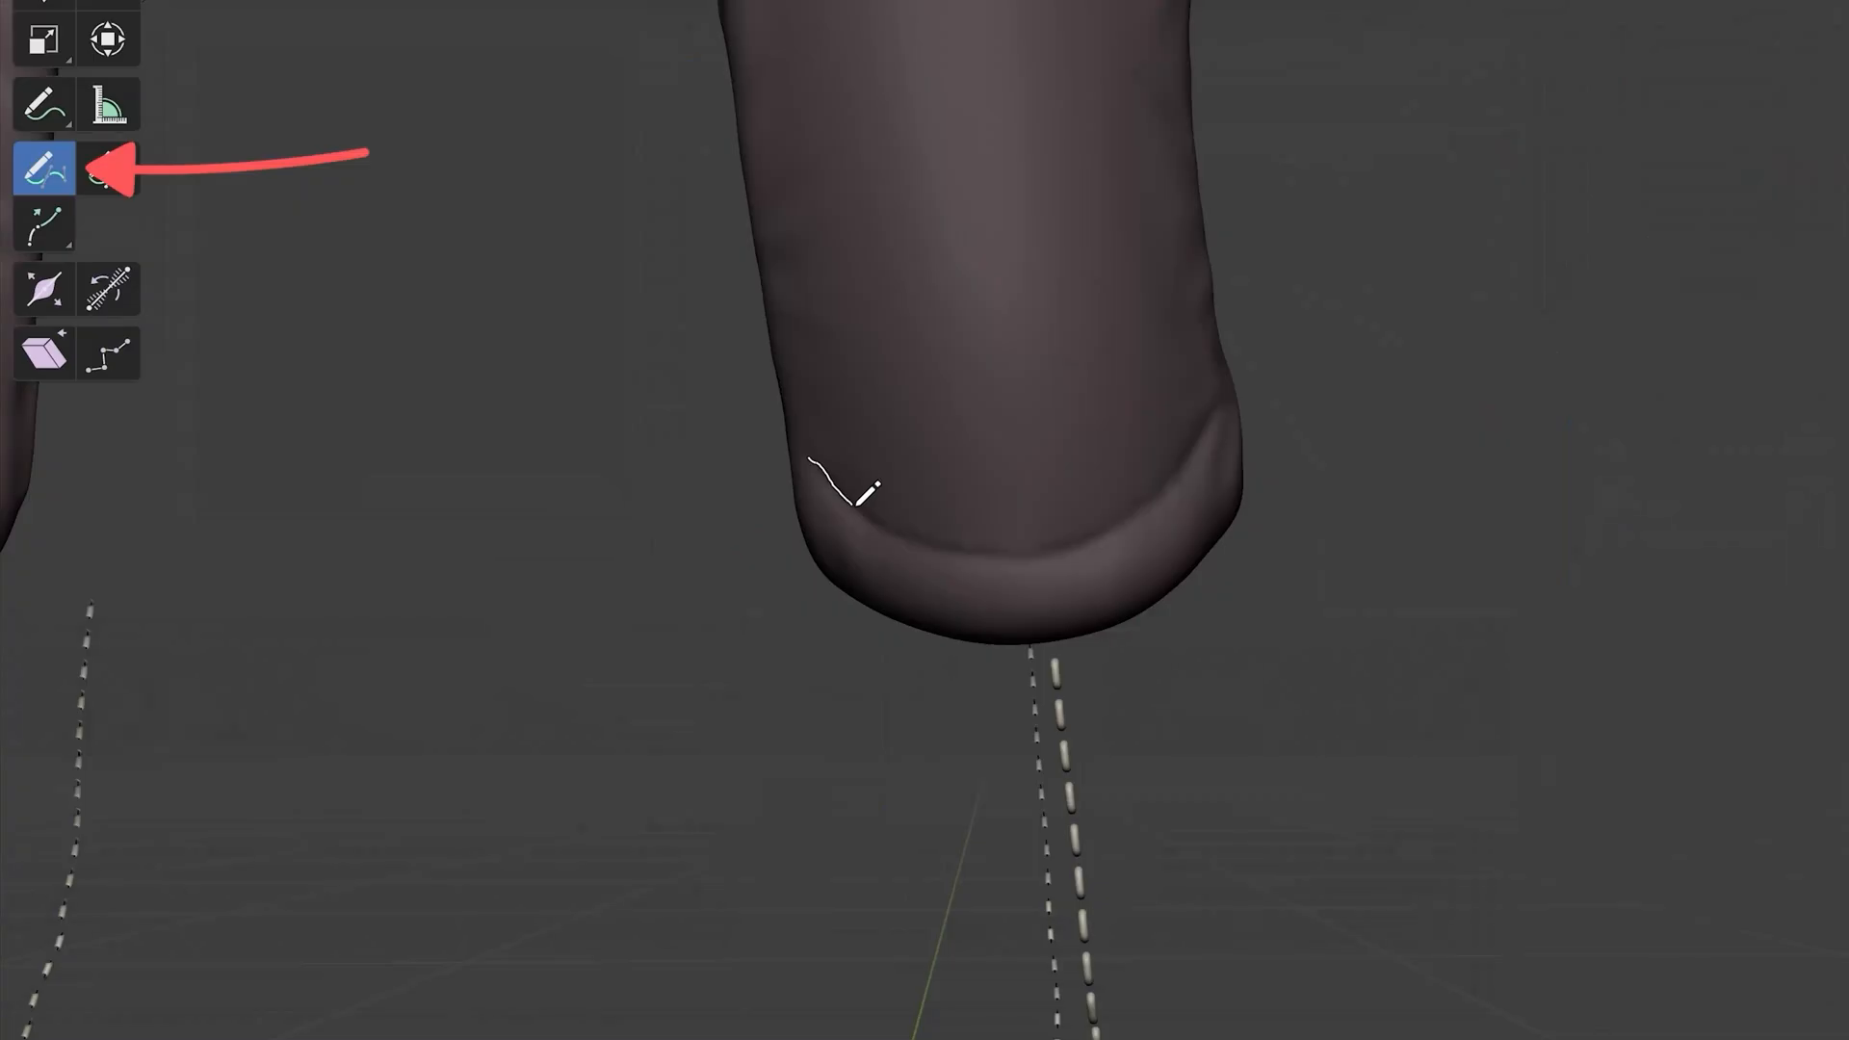
- Relax the Character_Retopo mesh flow around the elbow with the Slide Relax brush
scroll("up", 3)
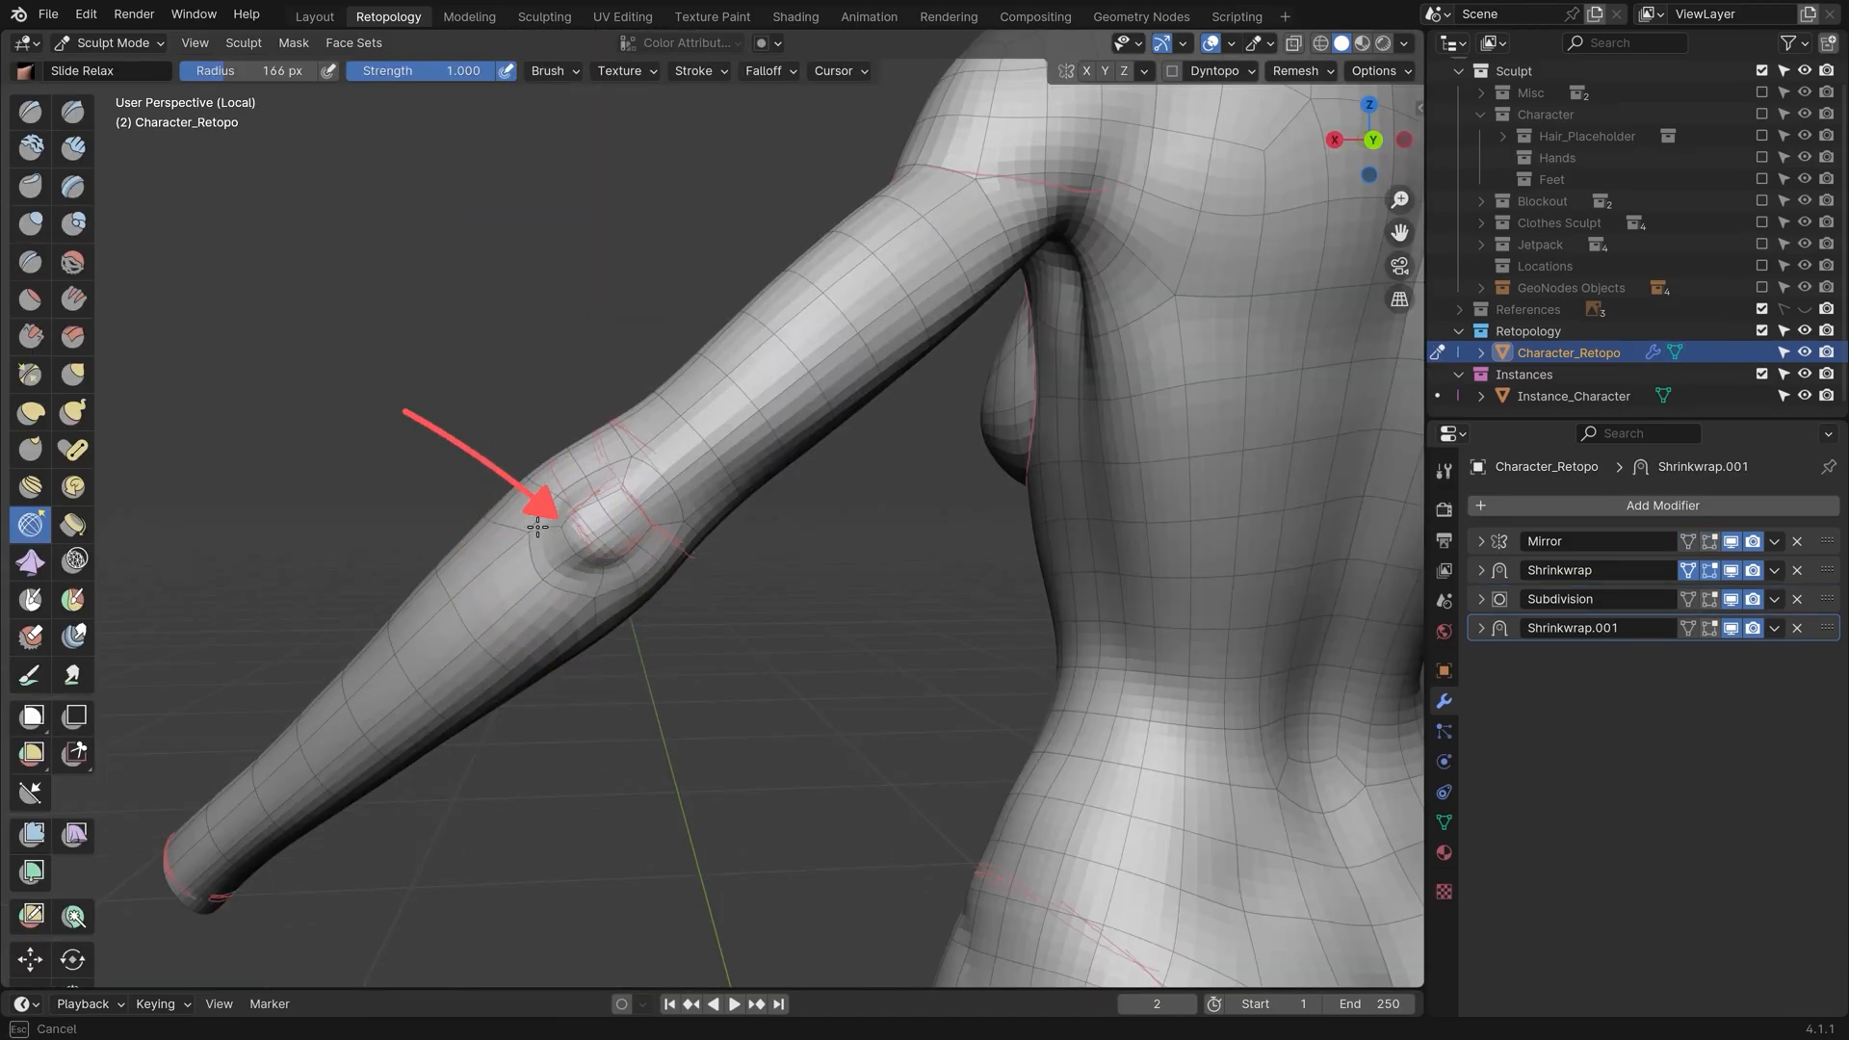
left_click(623, 17)
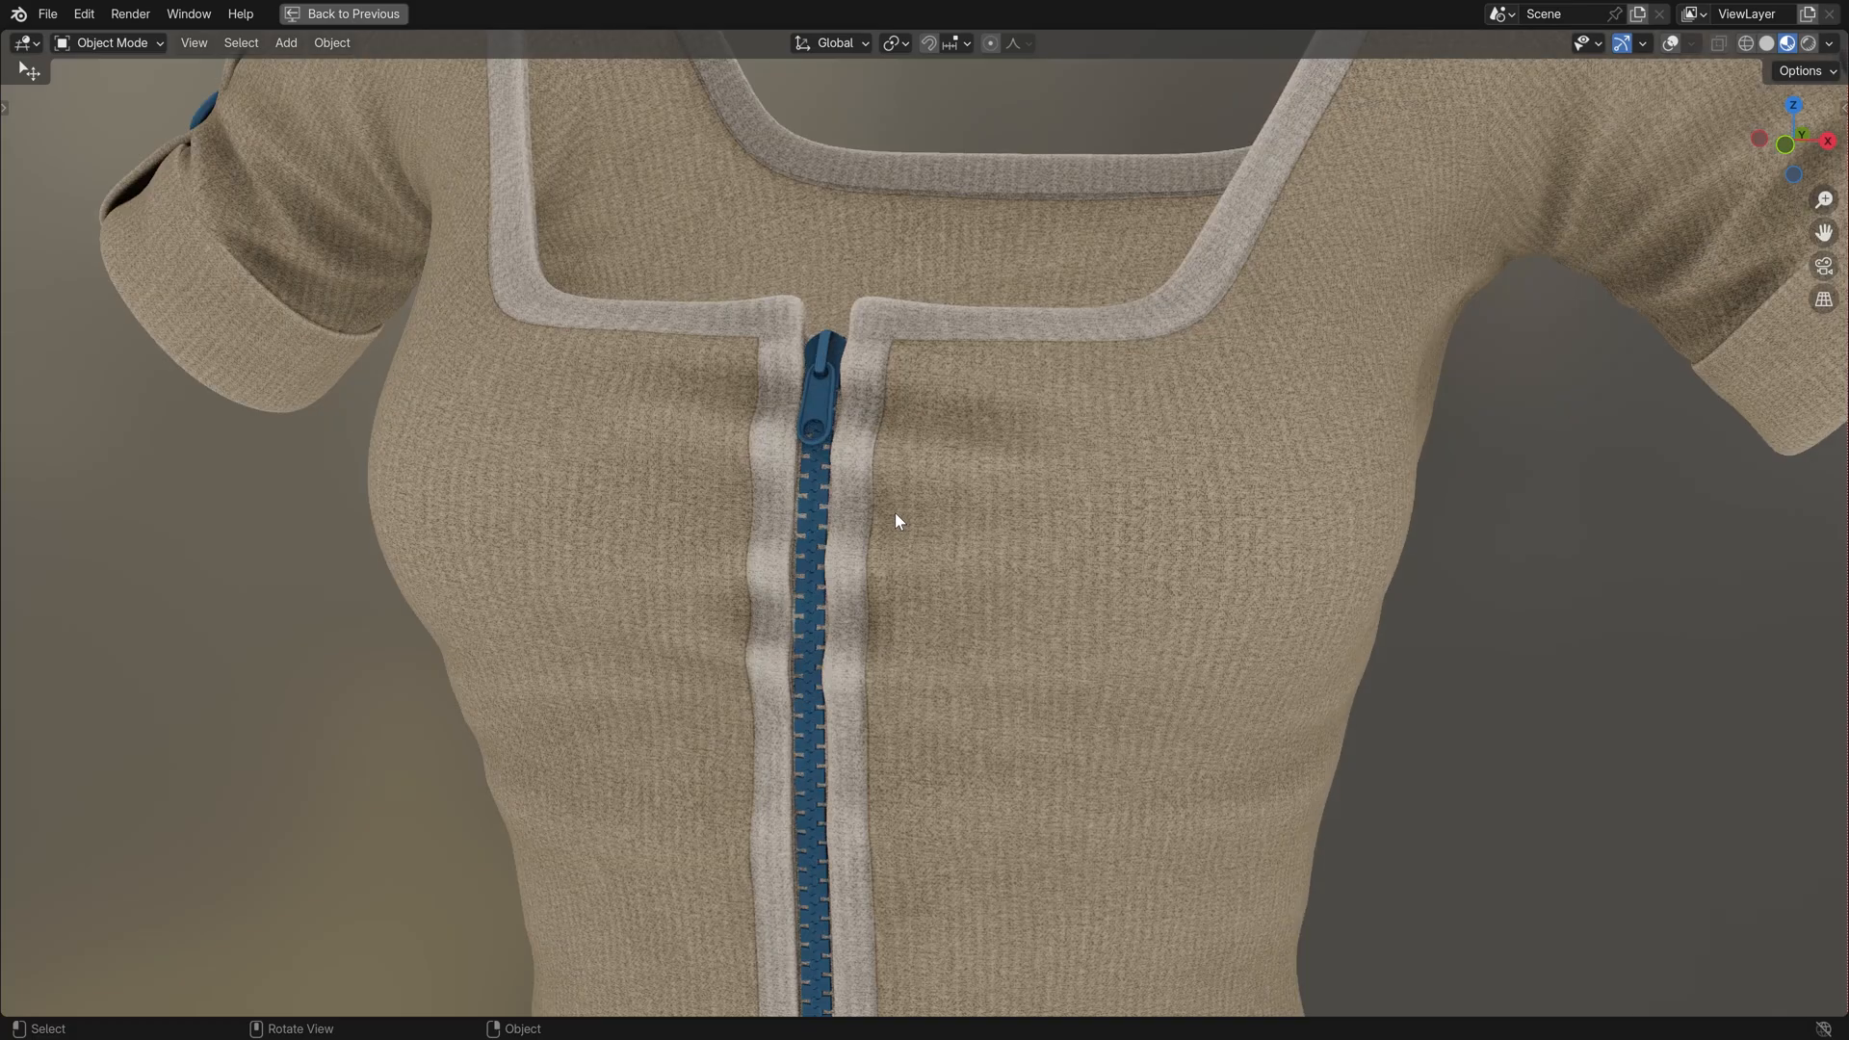
- In the Shading workspace, make the Bake 4k Image Texture node the Emit bake target
left_click(690, 16)
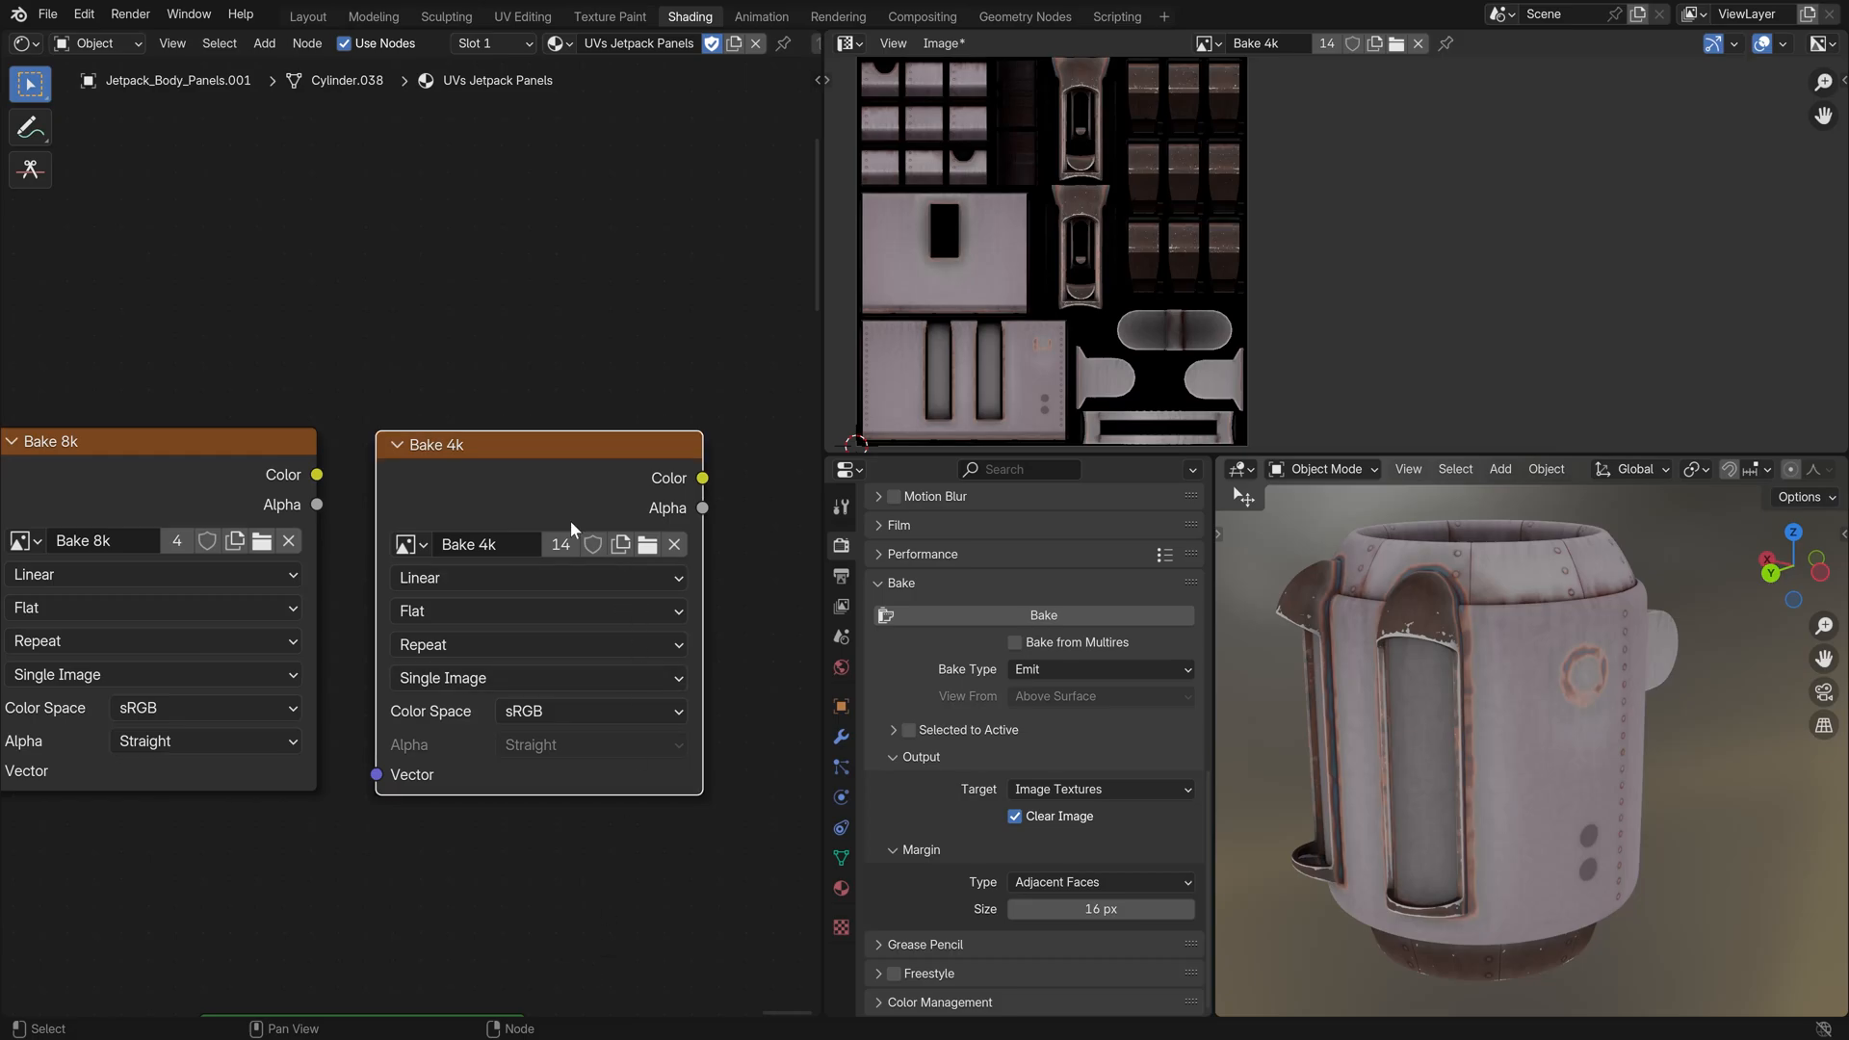
left_click(1042, 614)
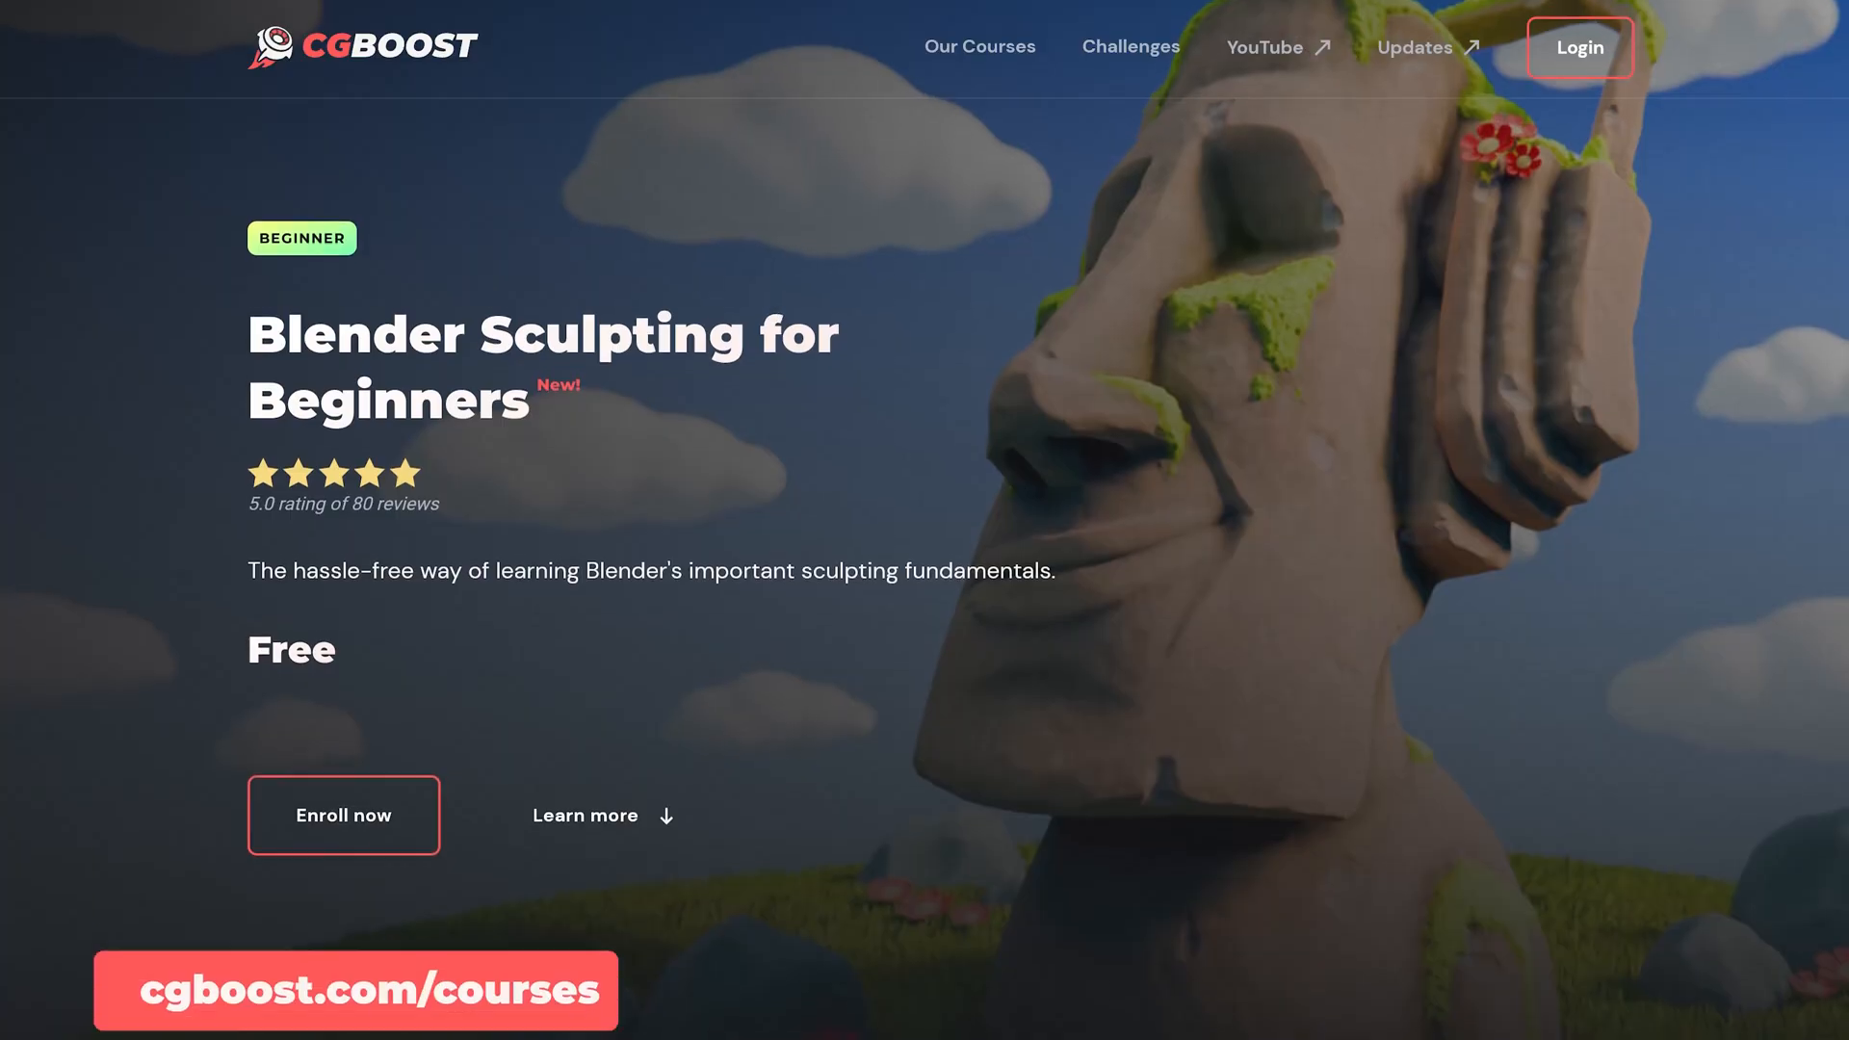
- Scroll down the Blender Sculpting for Beginners course page on cgboost.com
scroll("down", 3)
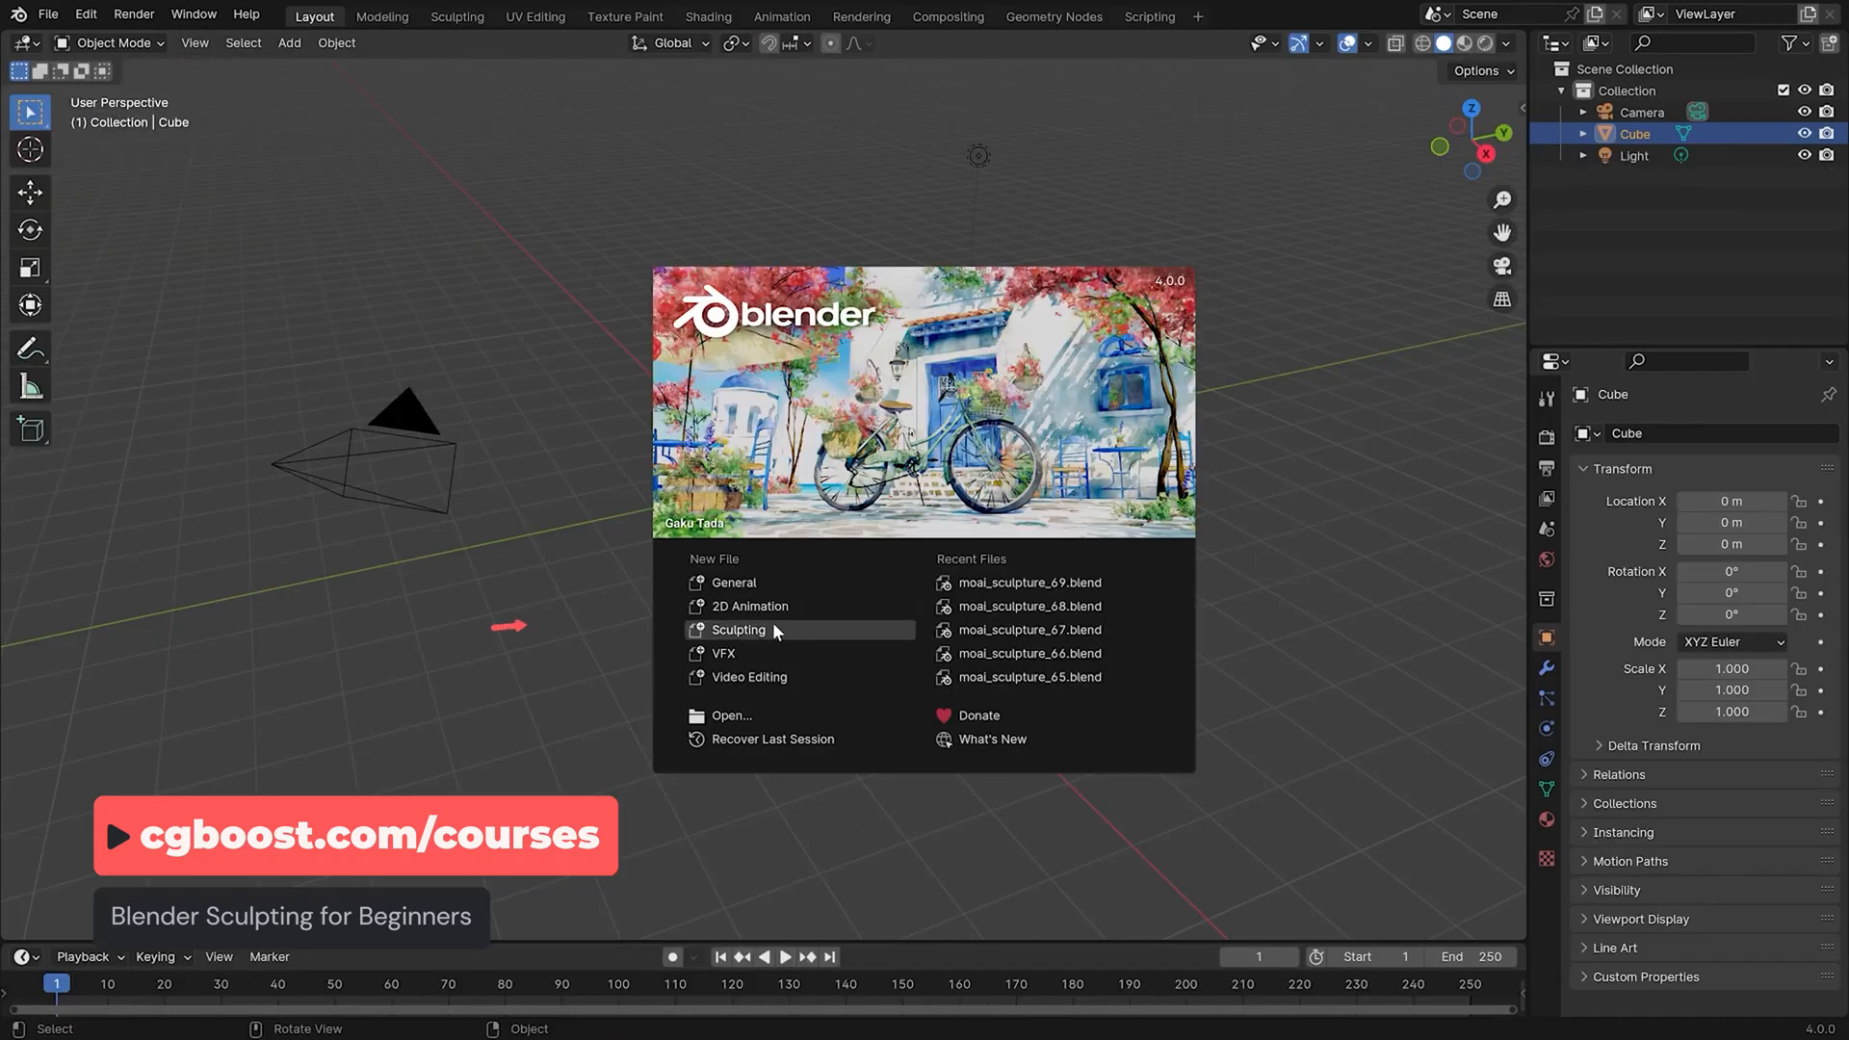
- Start a new Blender 4.0 file from the Sculpting template on the splash screen
left_click(739, 629)
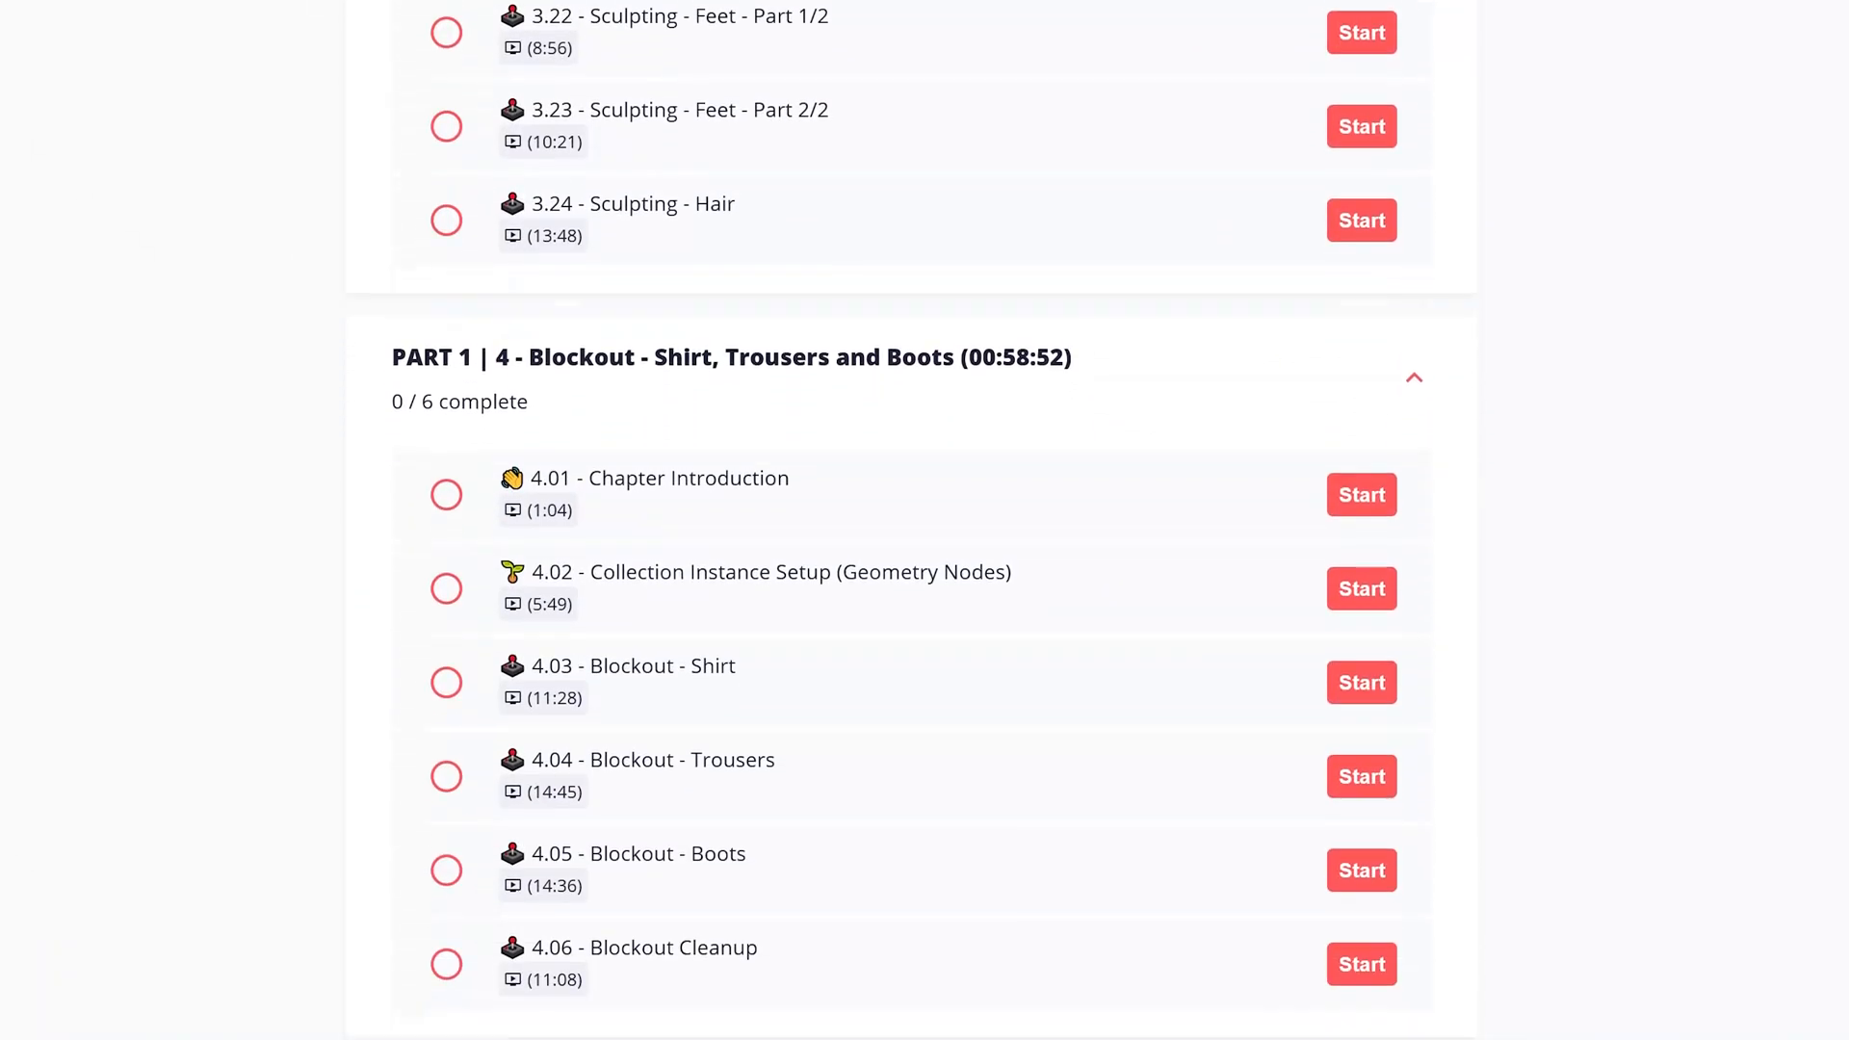
- Scroll the curriculum down through Parts 4 to 7: blockout, trousers and boots chapters
scroll("down", 3)
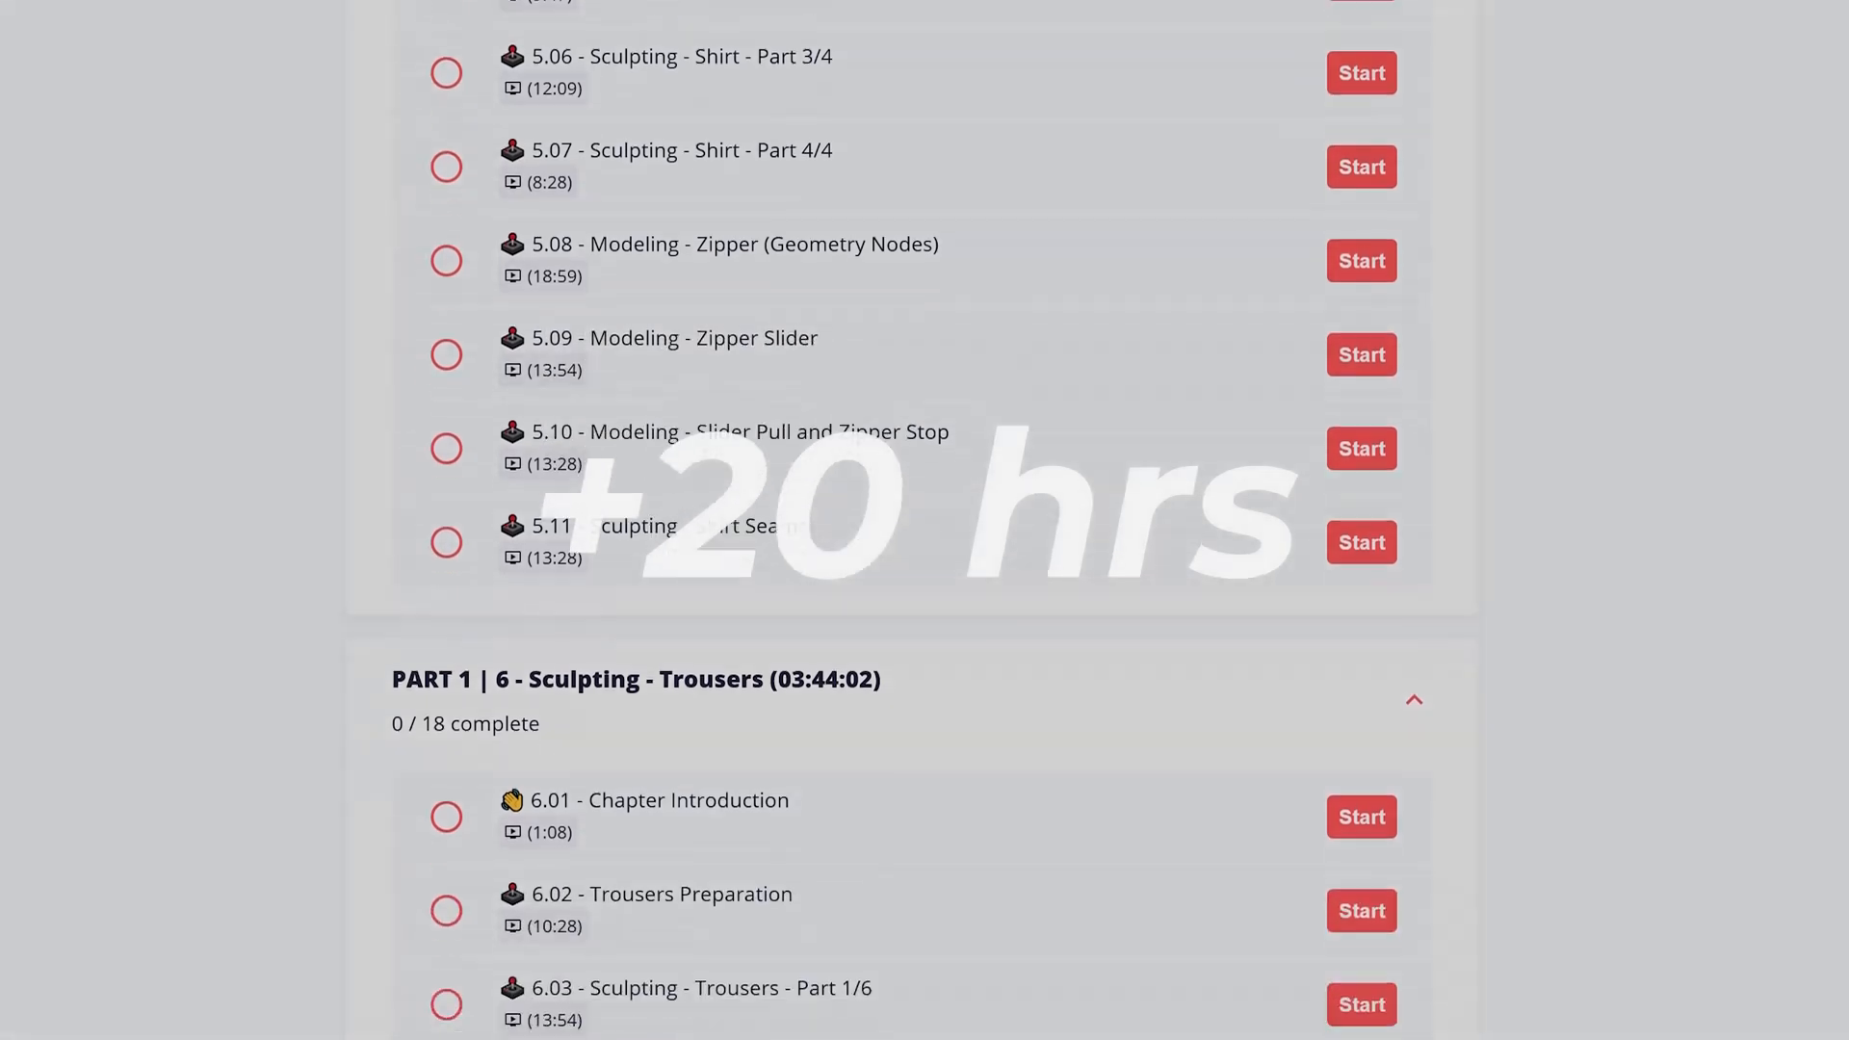
scroll("down", 3)
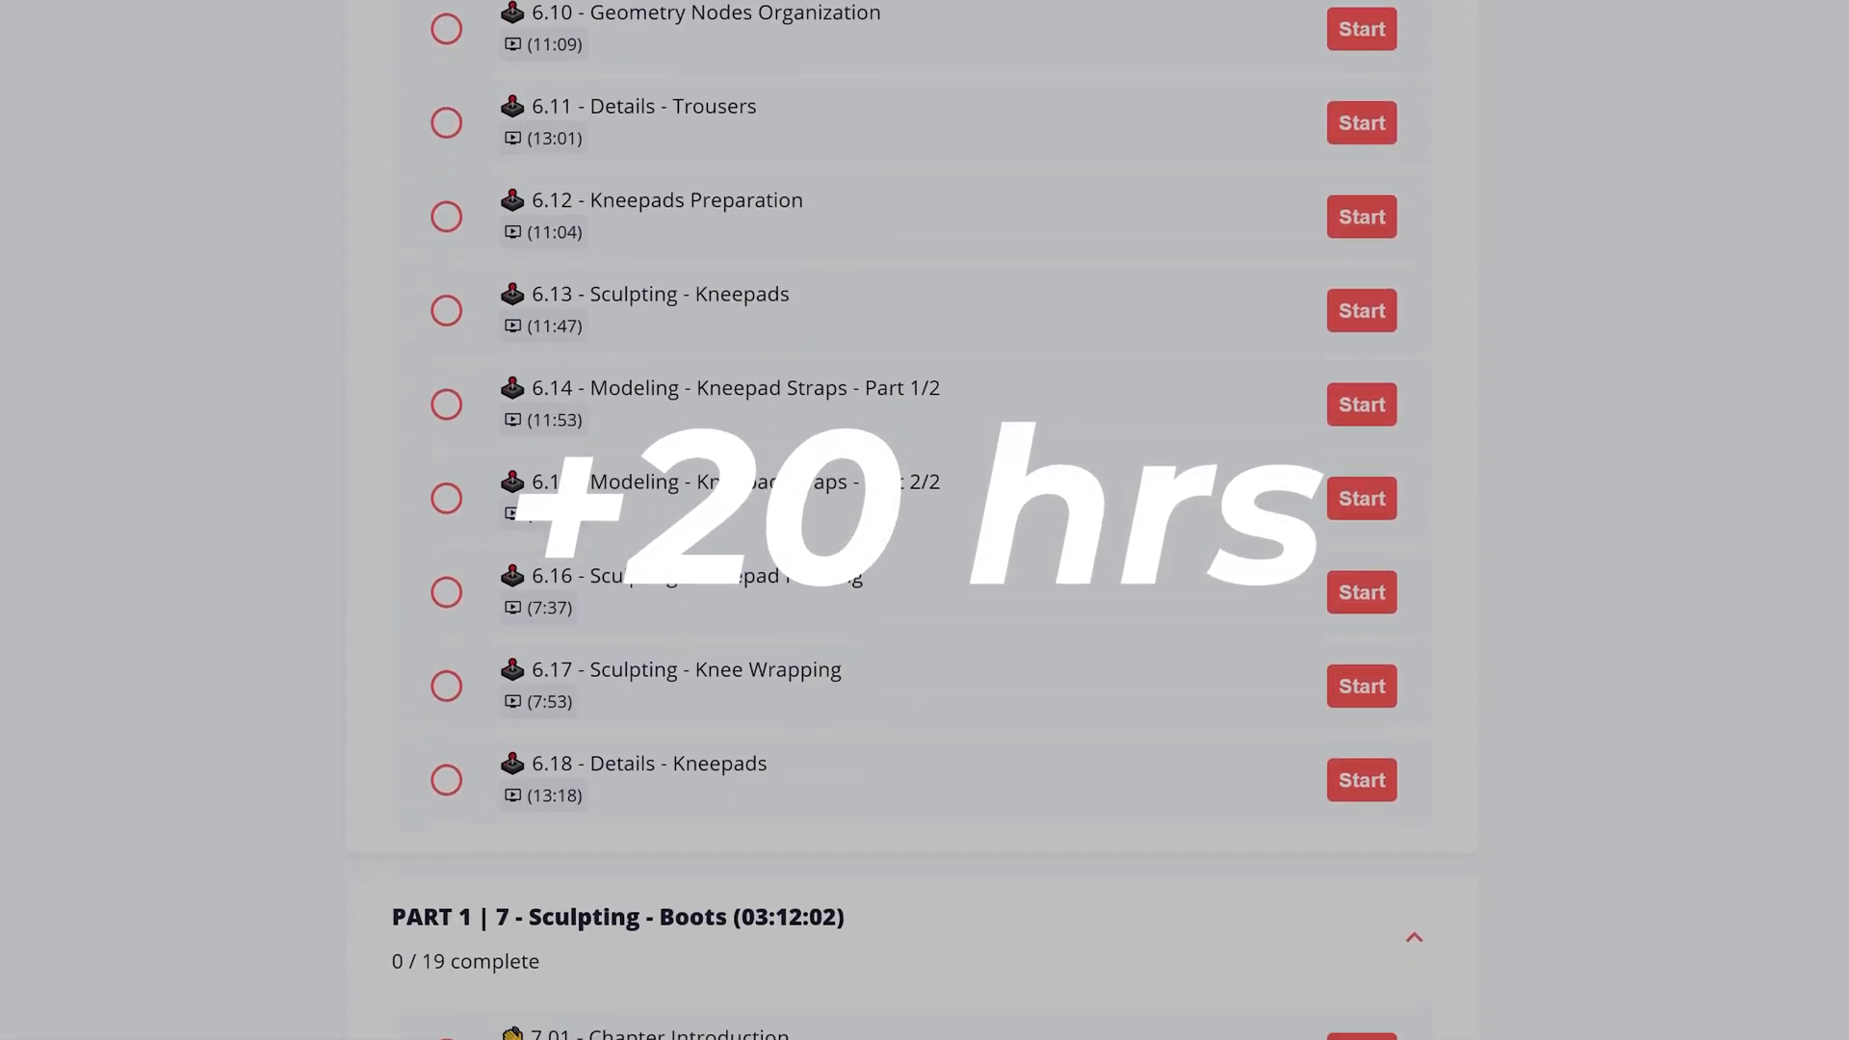
scroll("down", 3)
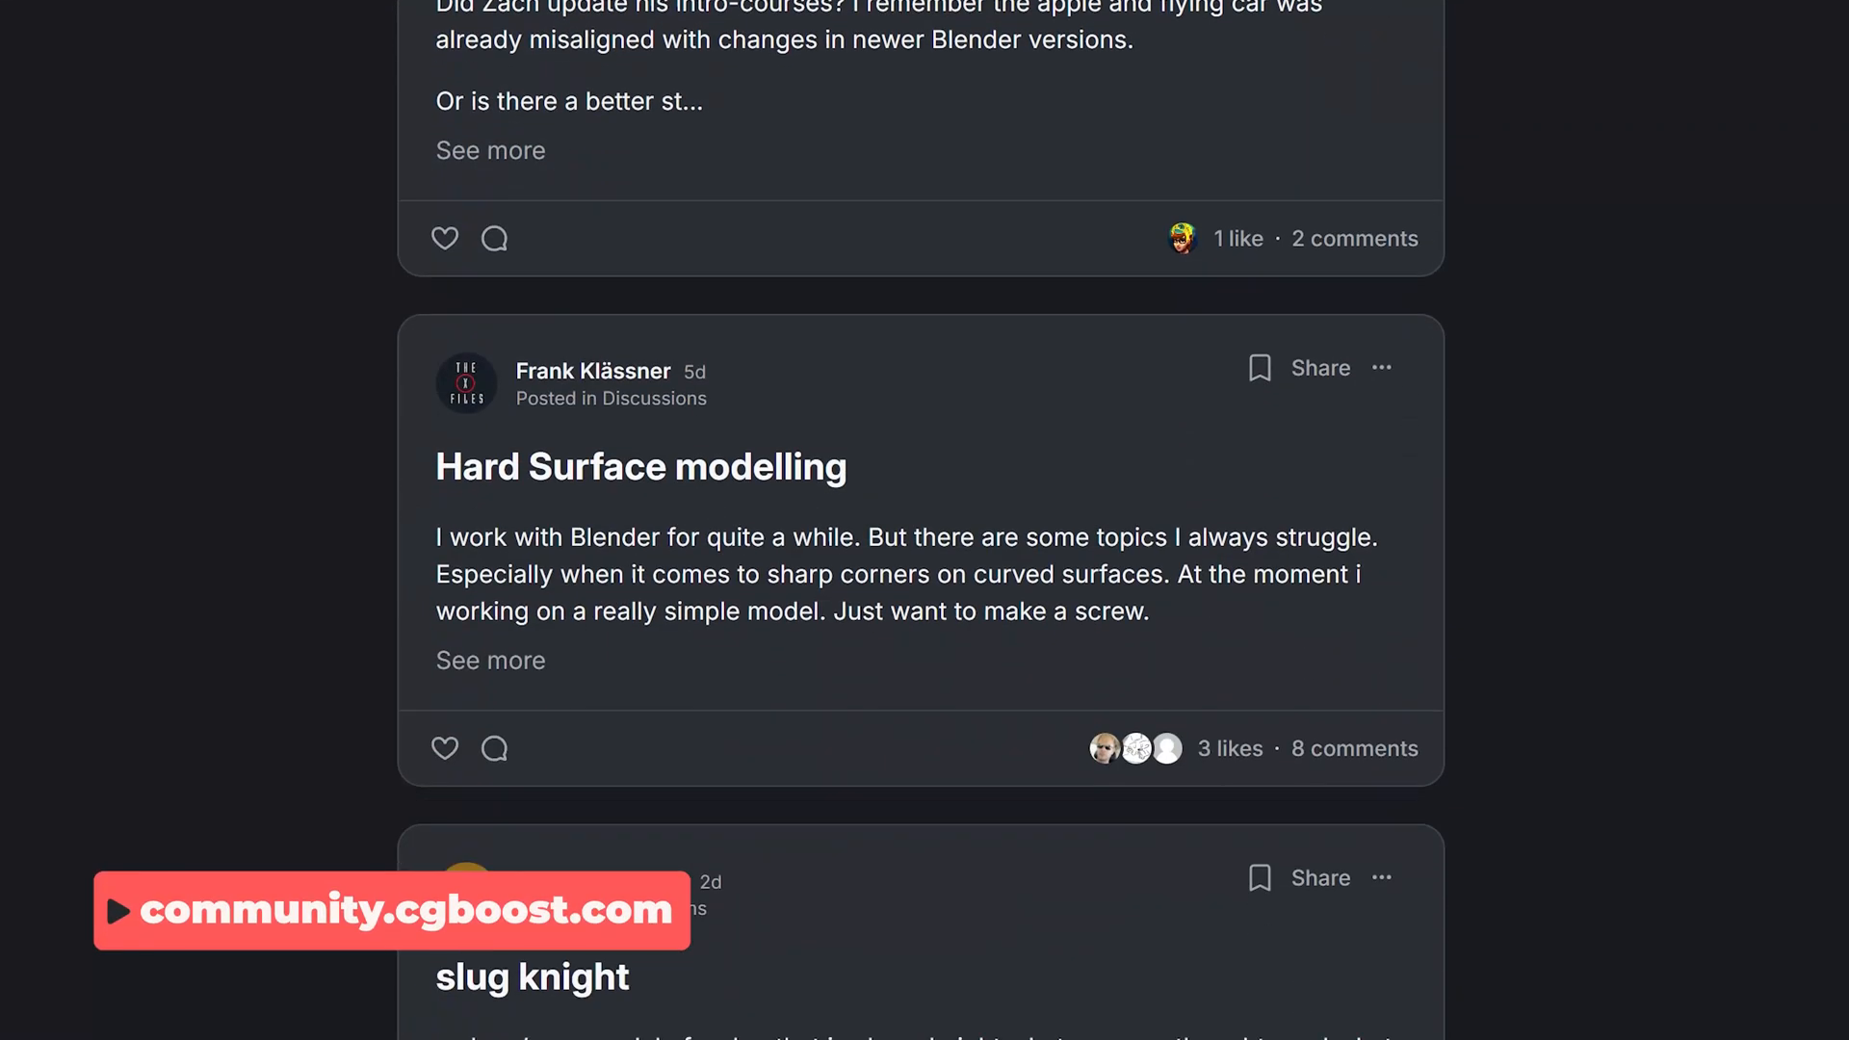
- Scroll the community.cgboost.com feed down to later discussion and support posts
scroll("down", 3)
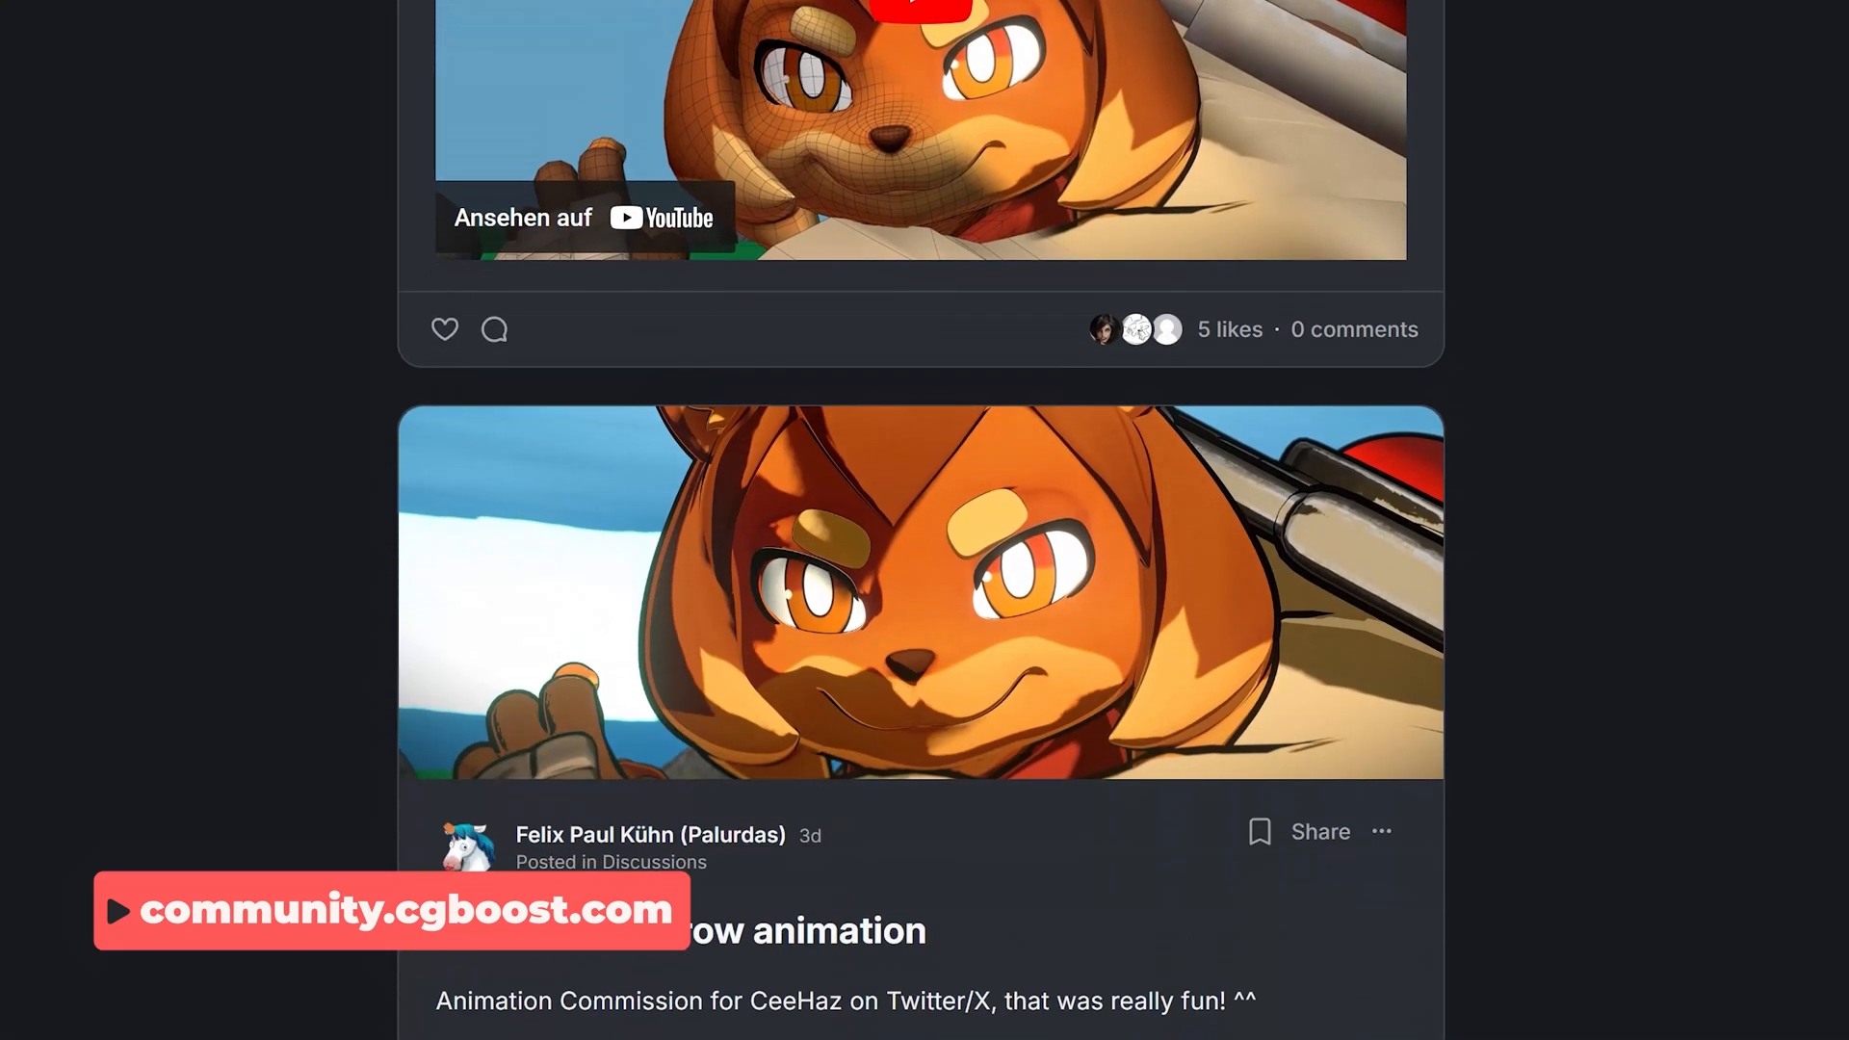
scroll("down", 3)
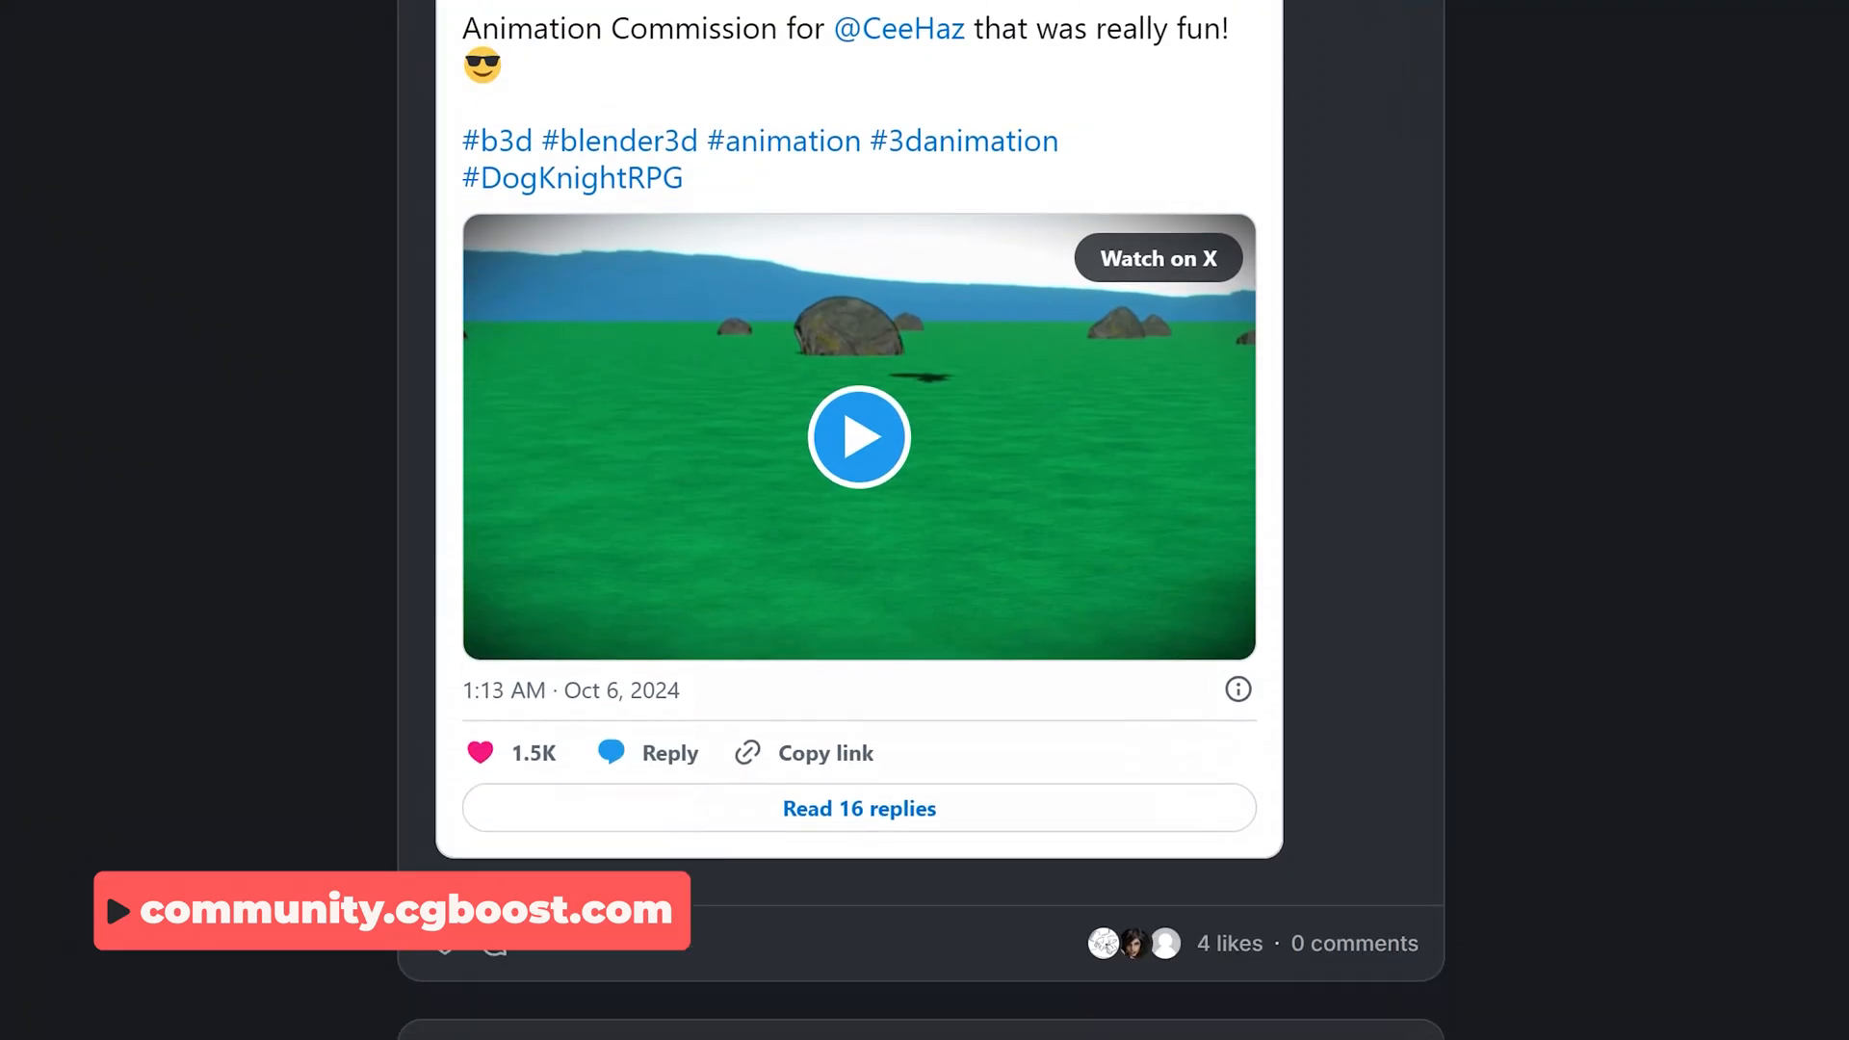
scroll("down", 3)
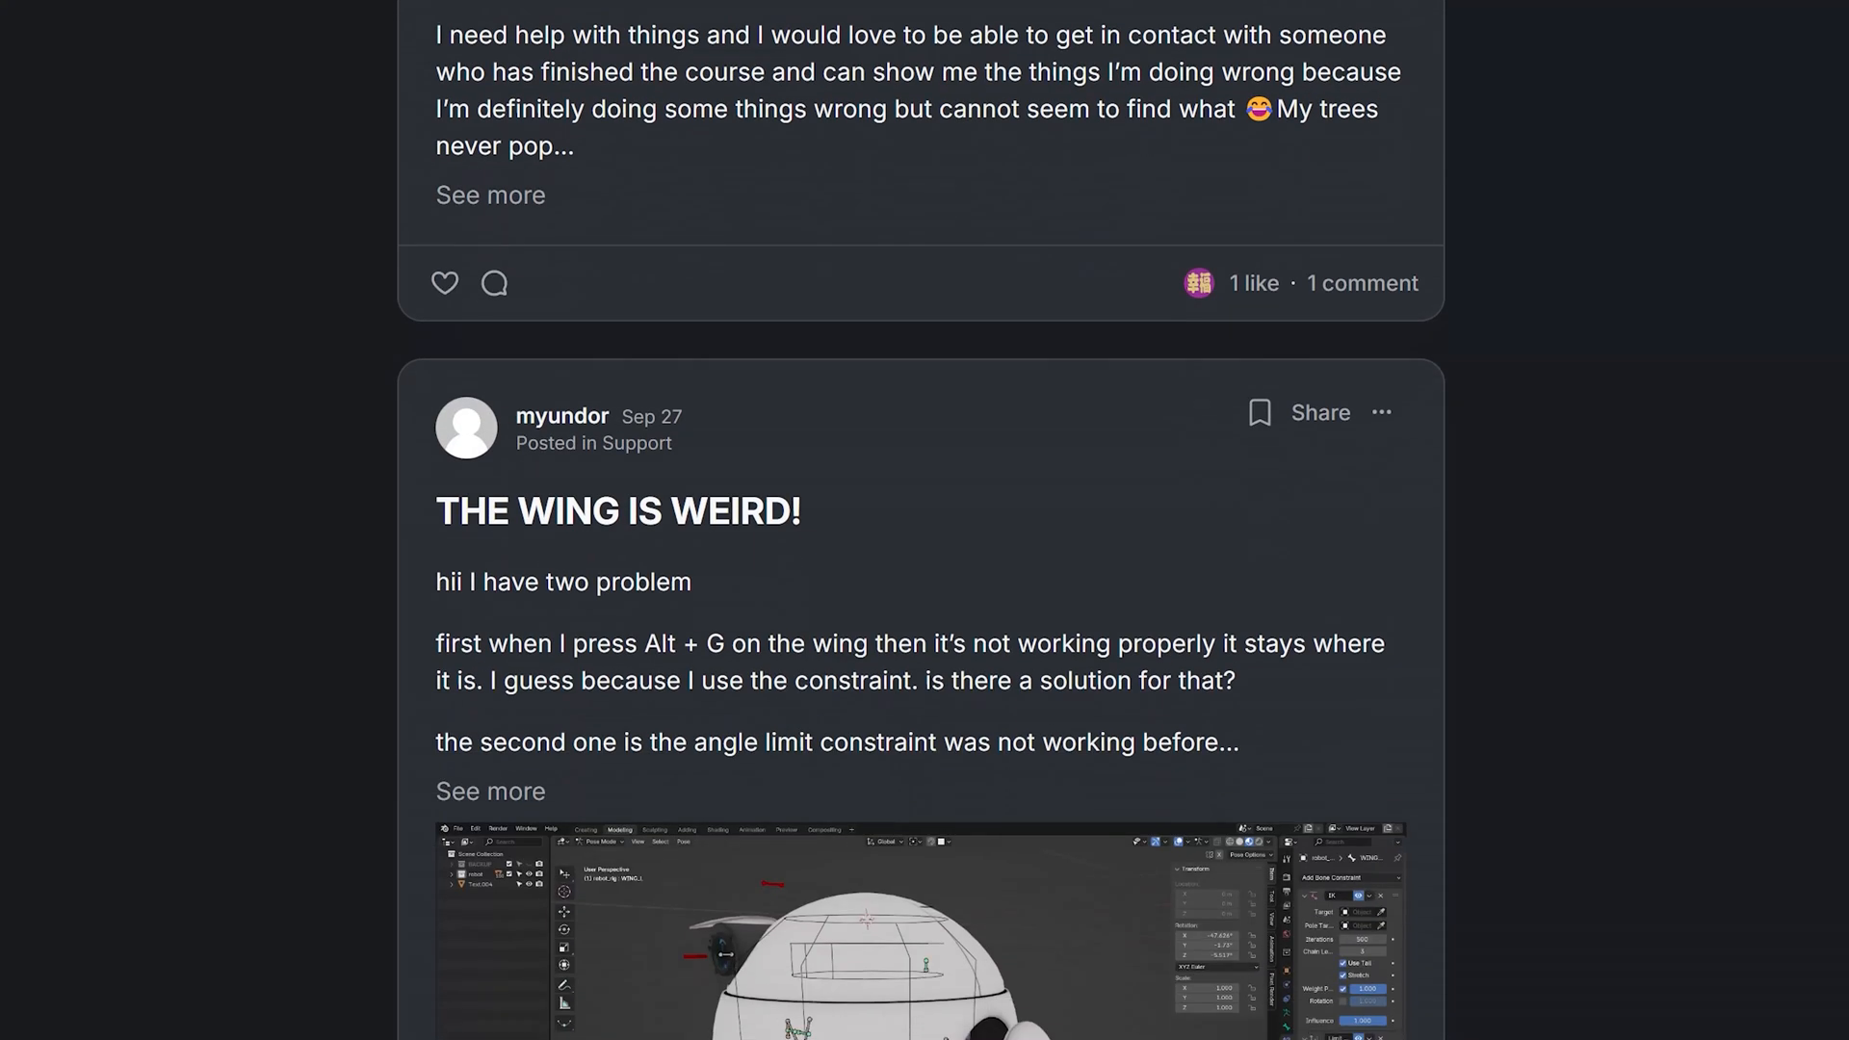